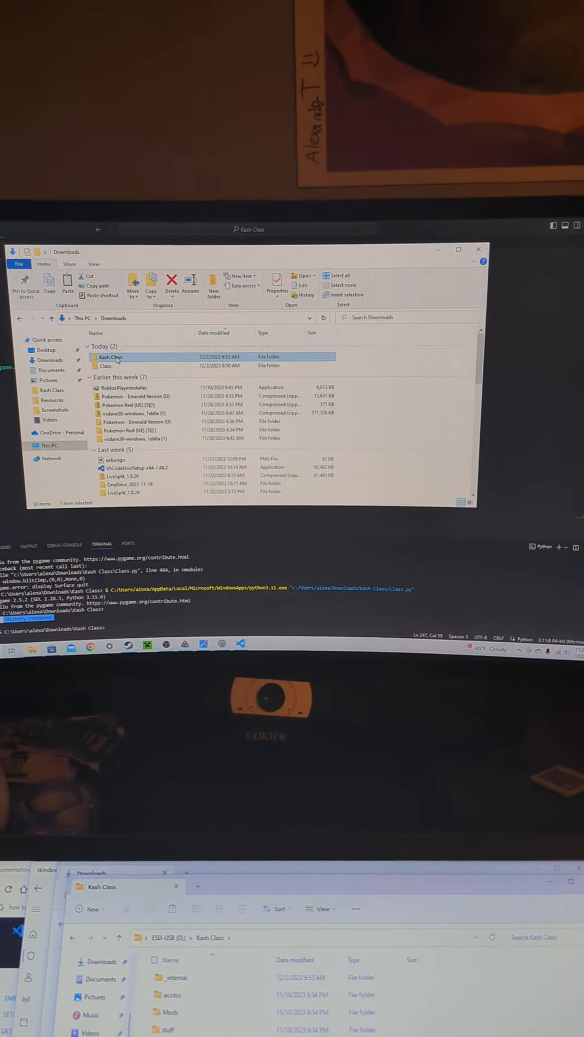
# - Open the ESD-USB (D:) drive to show its Kash Class and CaPL folders
pyautogui.doubleClick(112, 357)
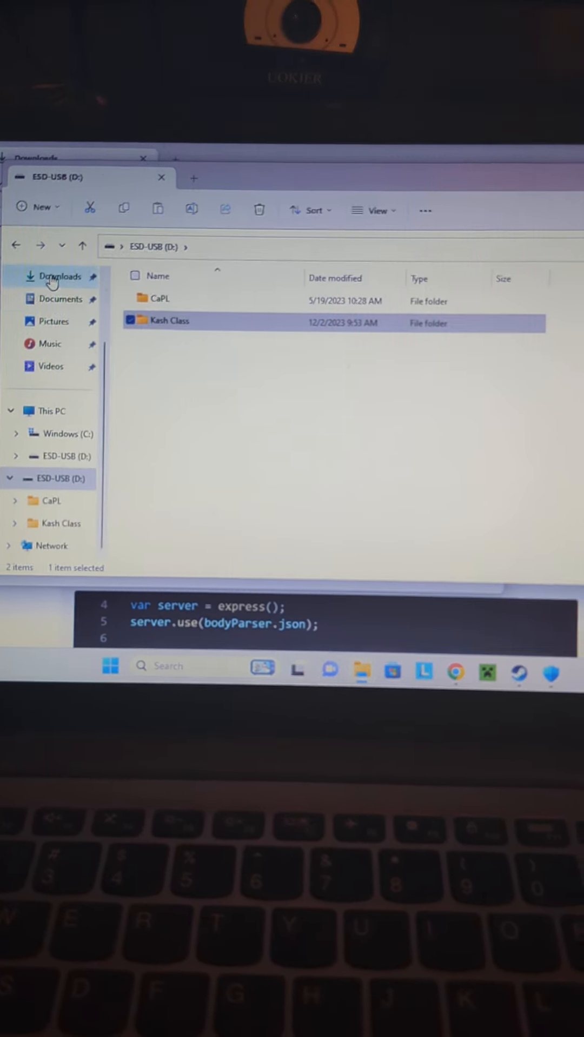
# - Check Downloads\Kash Class, then open the Kash Class folder on ESD-USB (D:)
pyautogui.click(63, 276)
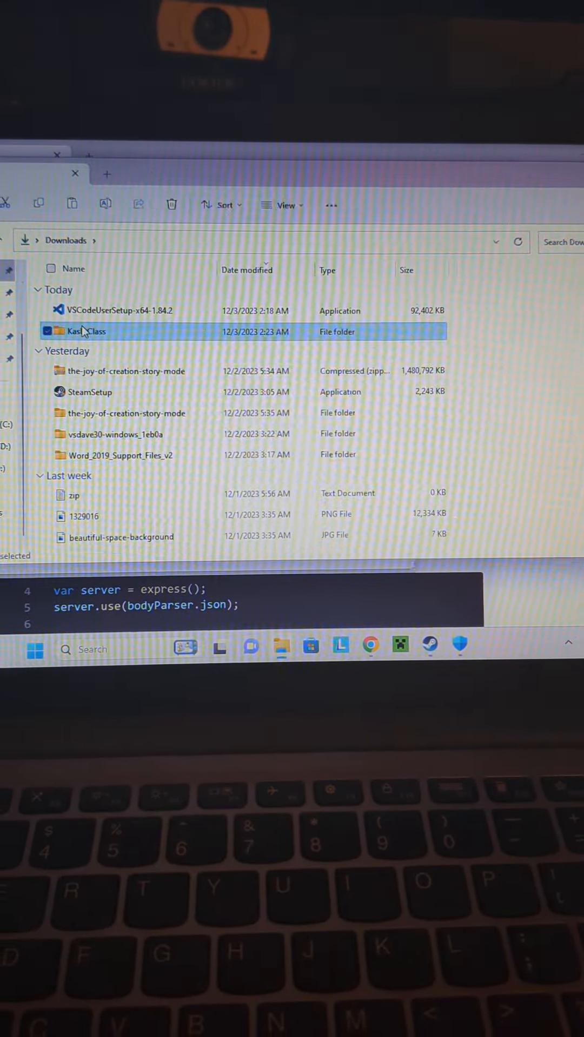
pyautogui.doubleClick(86, 331)
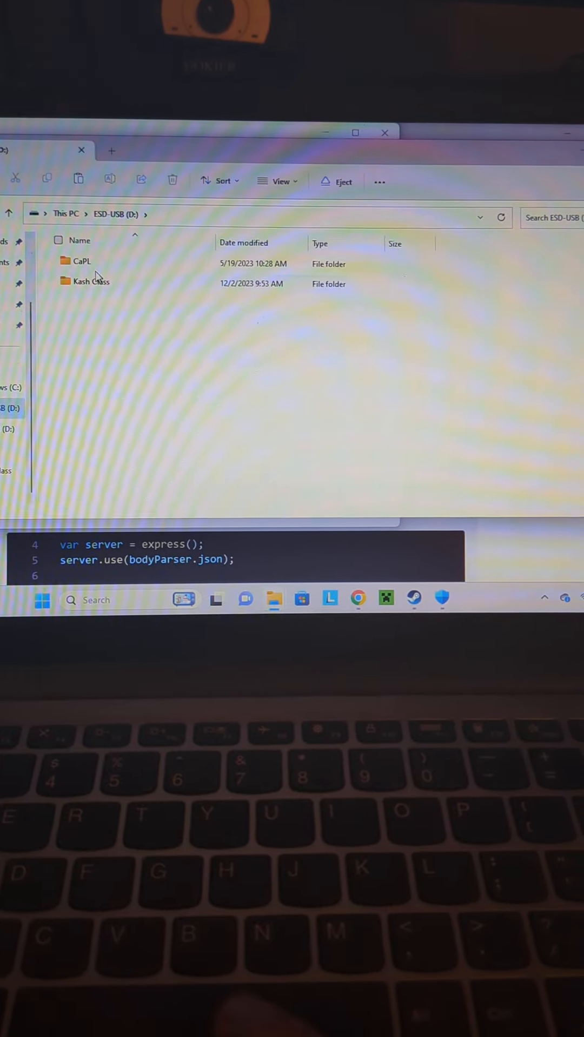
pyautogui.doubleClick(91, 281)
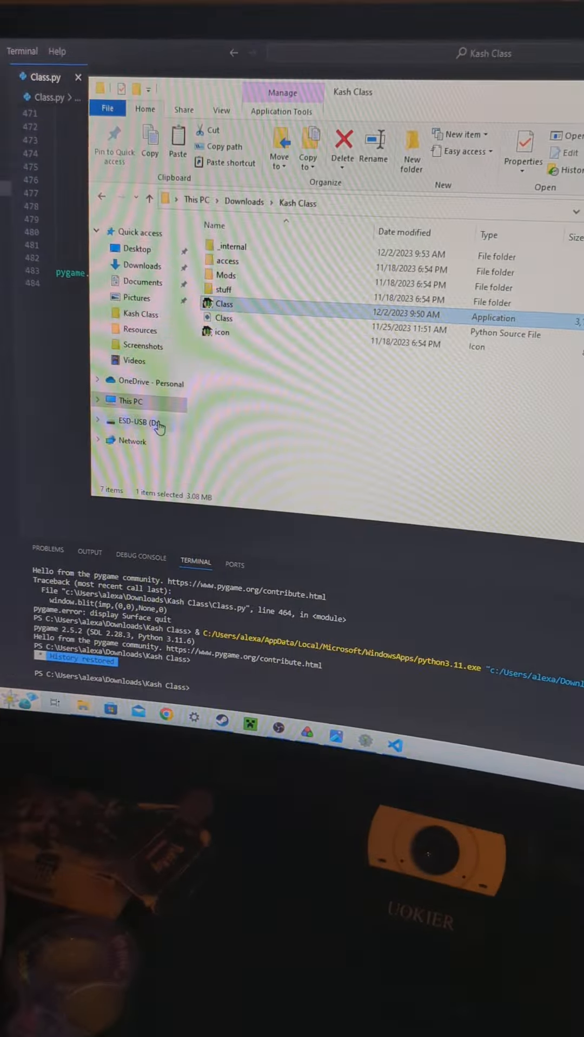
# - Paste Class.exe into ESD-USB (D:)\Kash Class beside Class.py
pyautogui.click(137, 423)
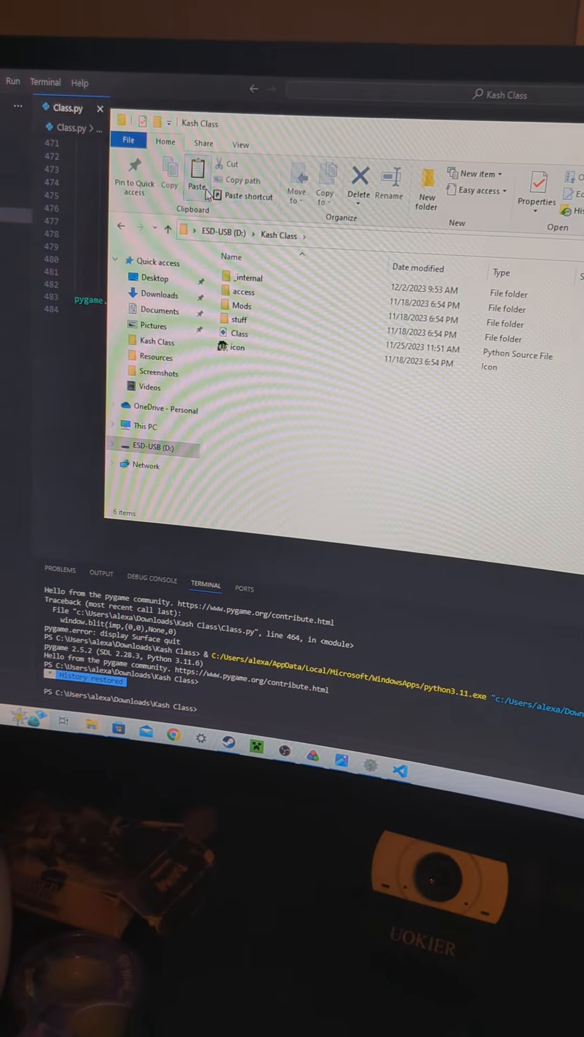
pyautogui.click(195, 175)
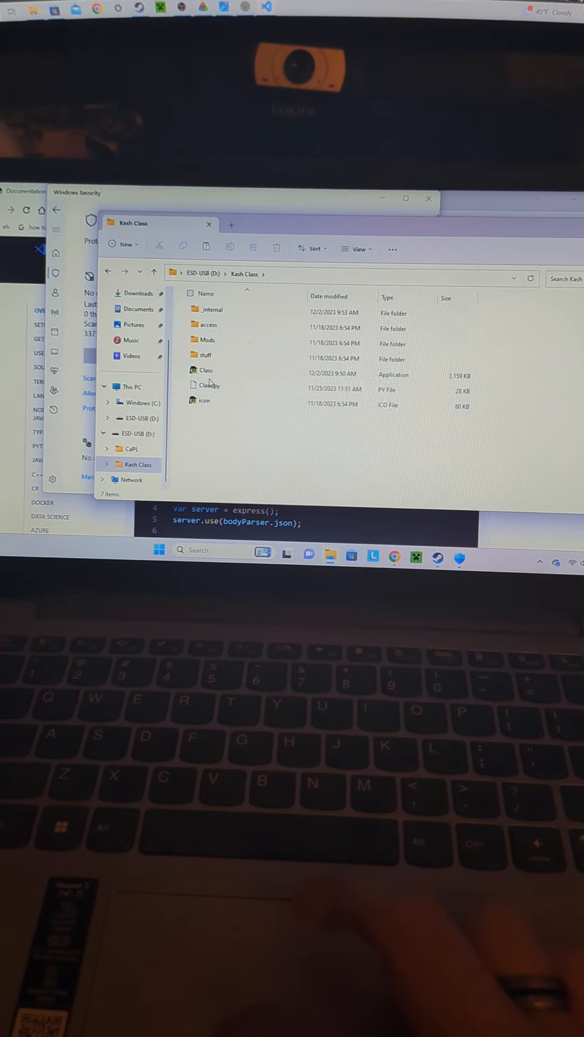
# - Bring Windows Security forward, showing the active Trojan:Script/Wacatac.B!ml alert
pyautogui.click(198, 382)
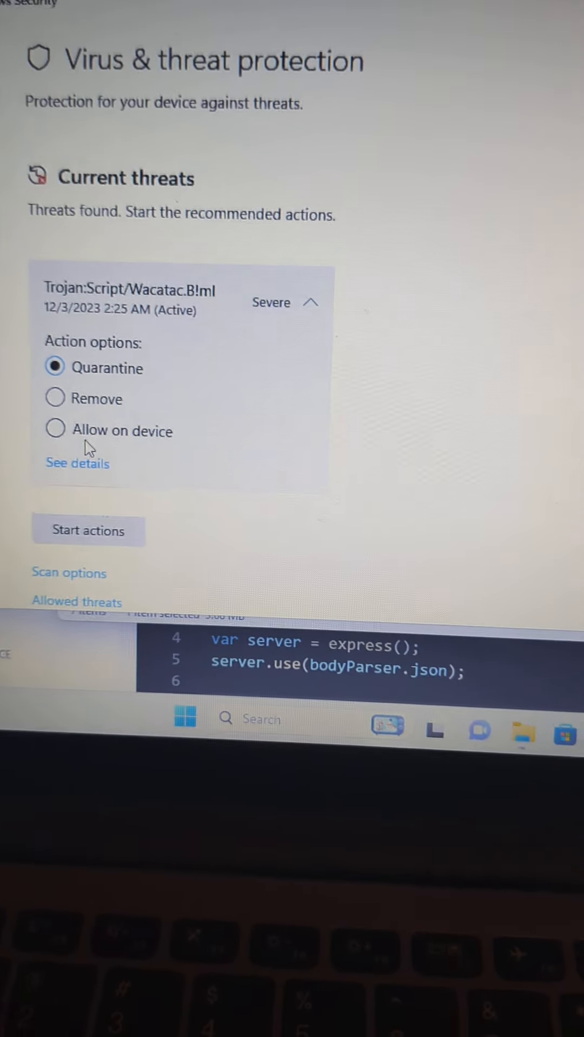
# - Read the Wacatac threat details naming D:\Kash Class\Class.exe, then close them
pyautogui.click(87, 530)
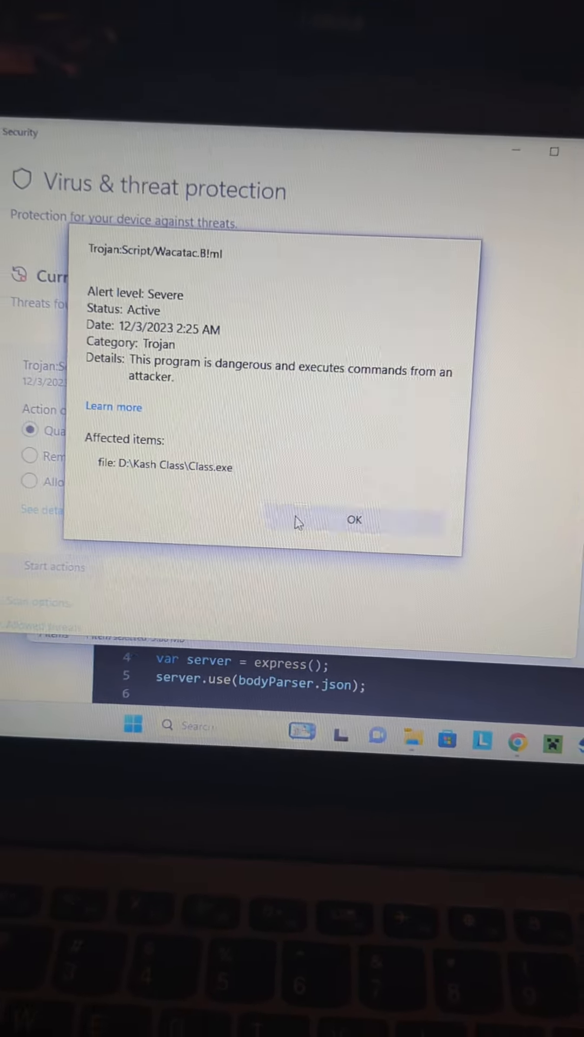
pyautogui.click(354, 520)
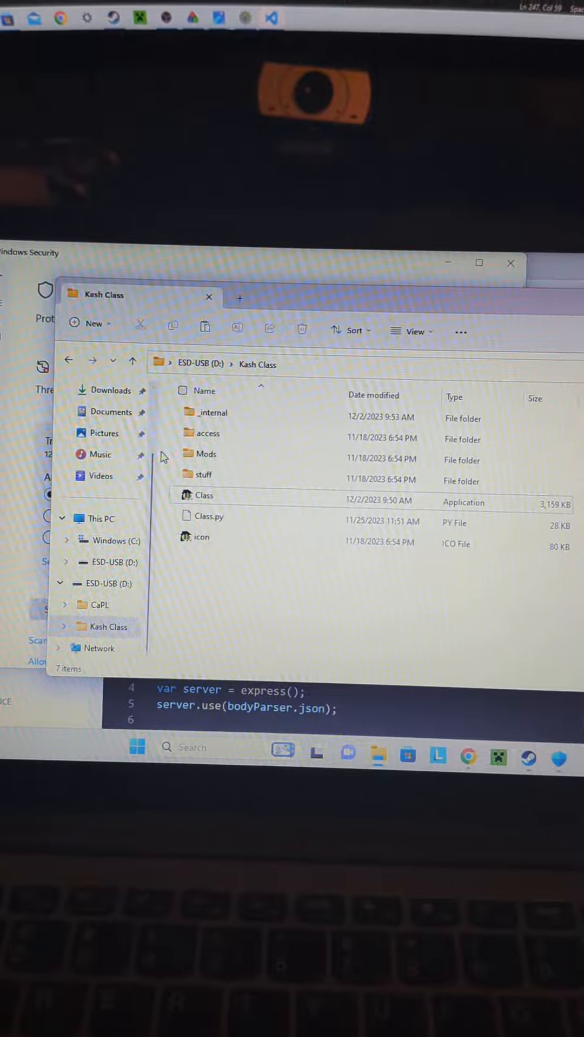
# - Try running Class.exe from Downloads\Kash Class and dismiss the virus-blocked error
pyautogui.click(115, 459)
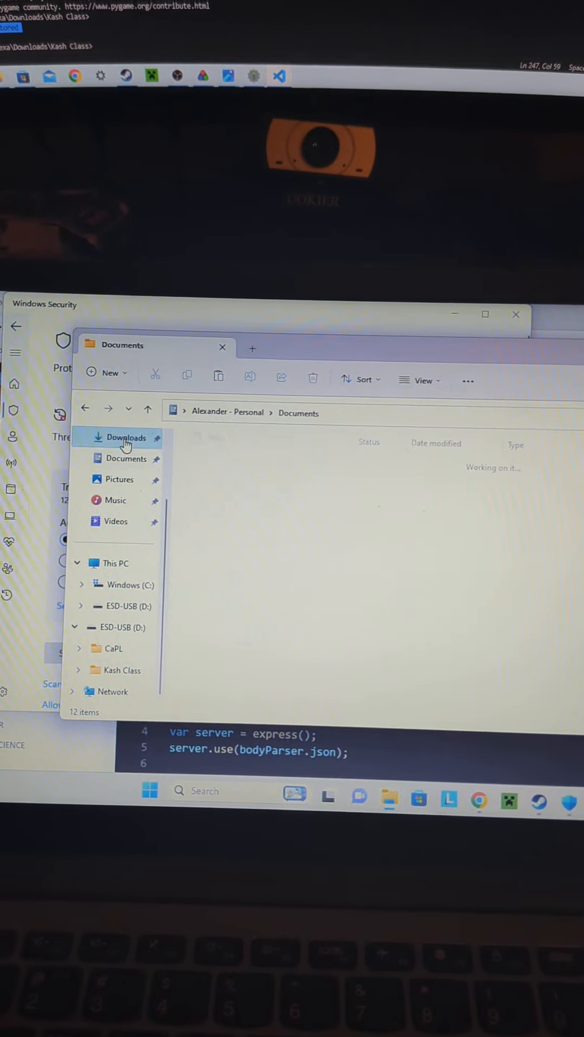
pyautogui.click(126, 437)
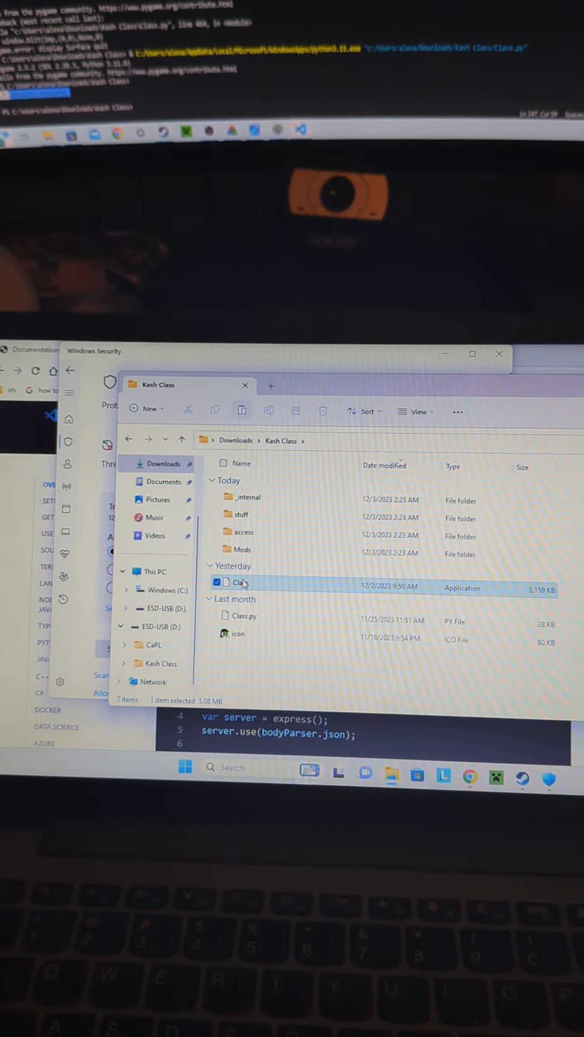
pyautogui.doubleClick(238, 589)
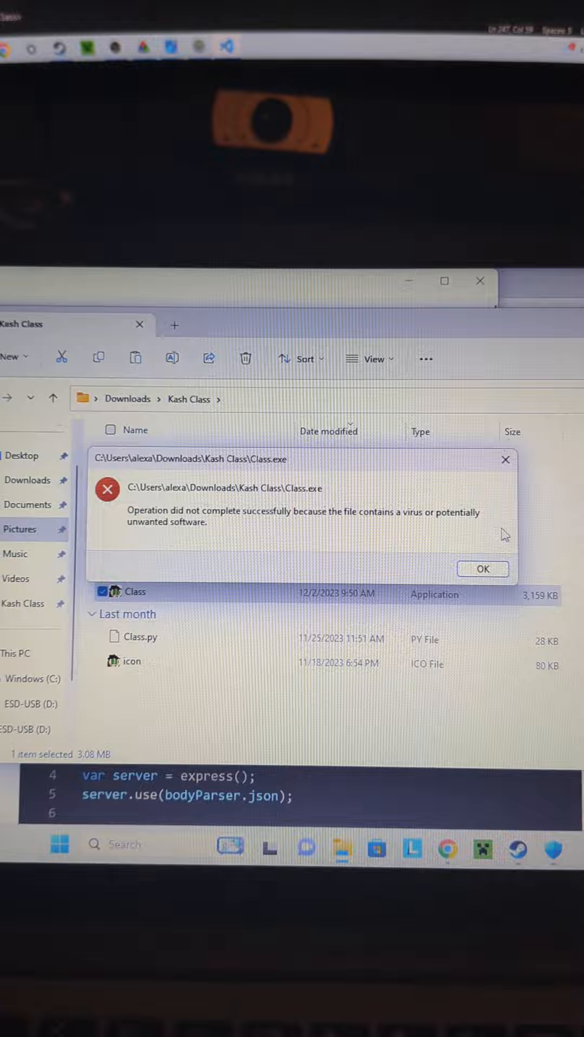
pyautogui.click(482, 569)
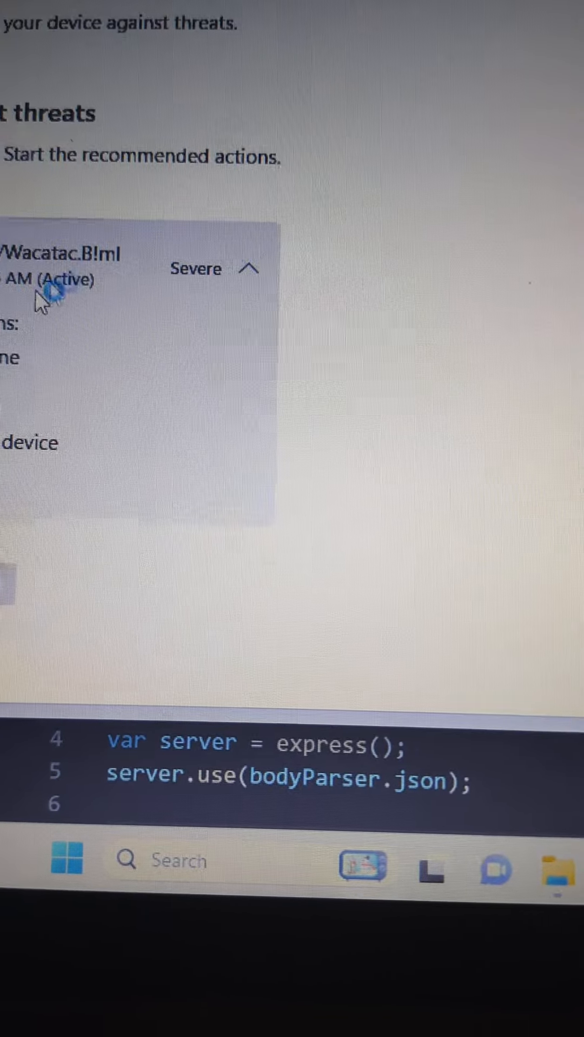
# - Collapse the Wacatac entry's quarantine, remove and allow options in Current threats
pyautogui.click(250, 269)
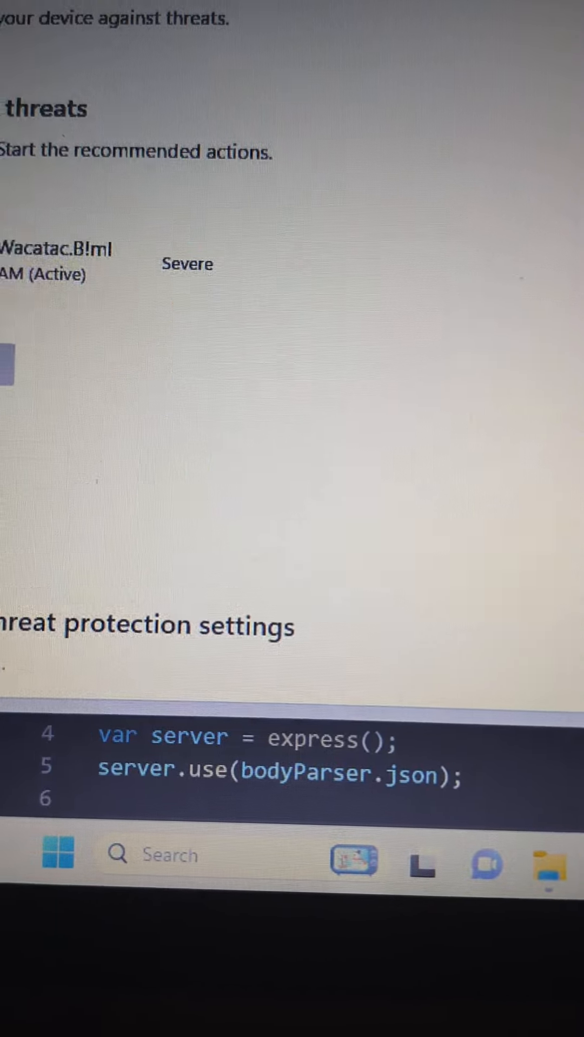